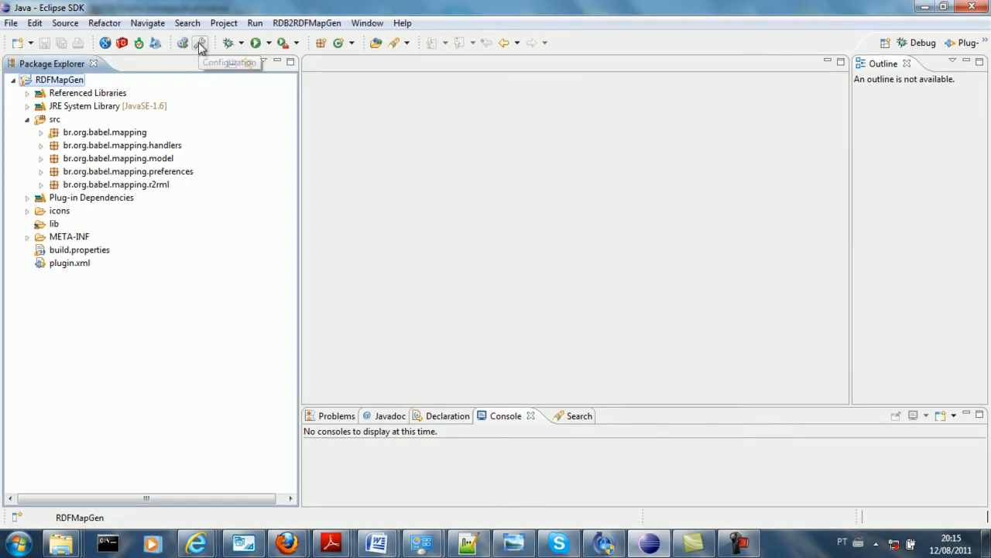
# Open the mapping generator's database settings, move the window, and dismiss without saving
pyautogui.click(200, 43)
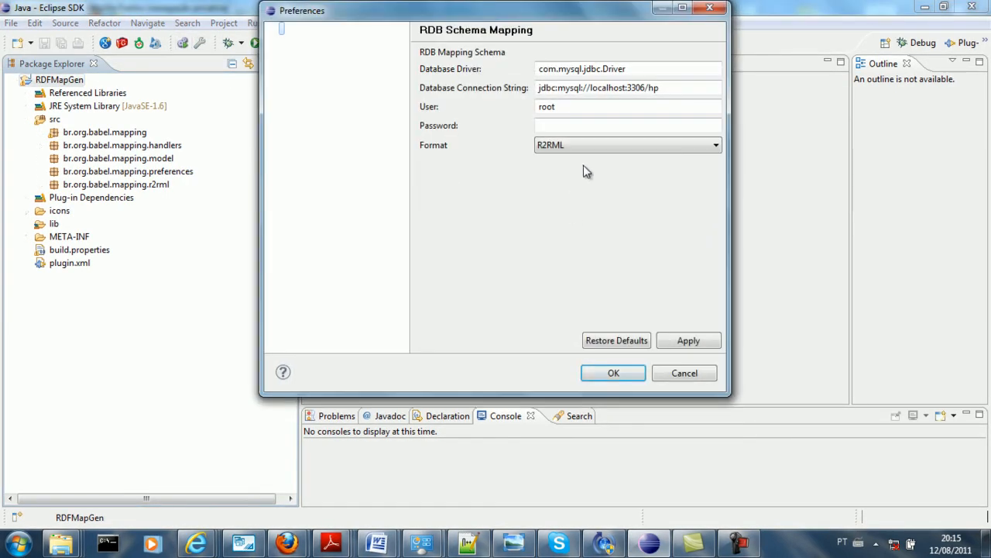
pyautogui.moveTo(302, 10); pyautogui.dragTo(253, 110)
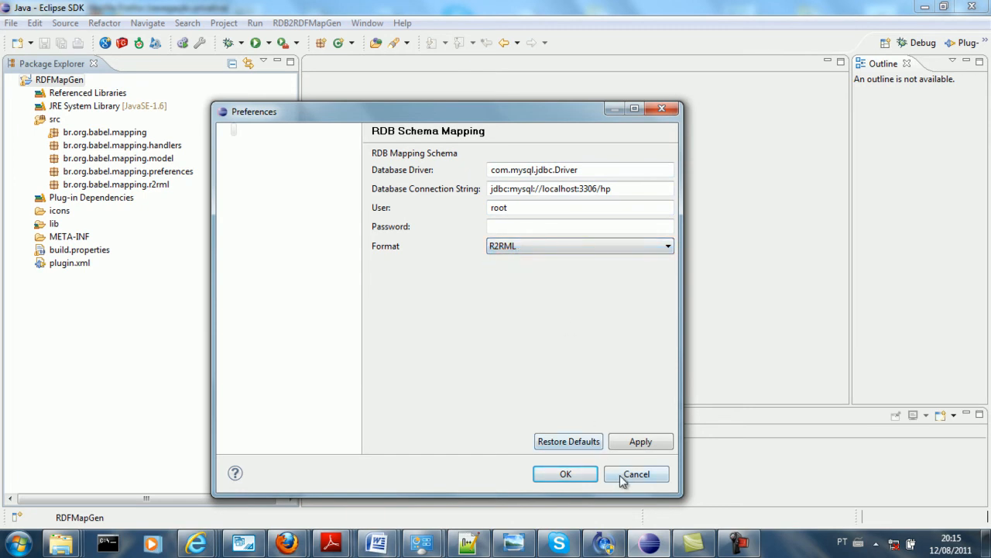
pyautogui.click(636, 473)
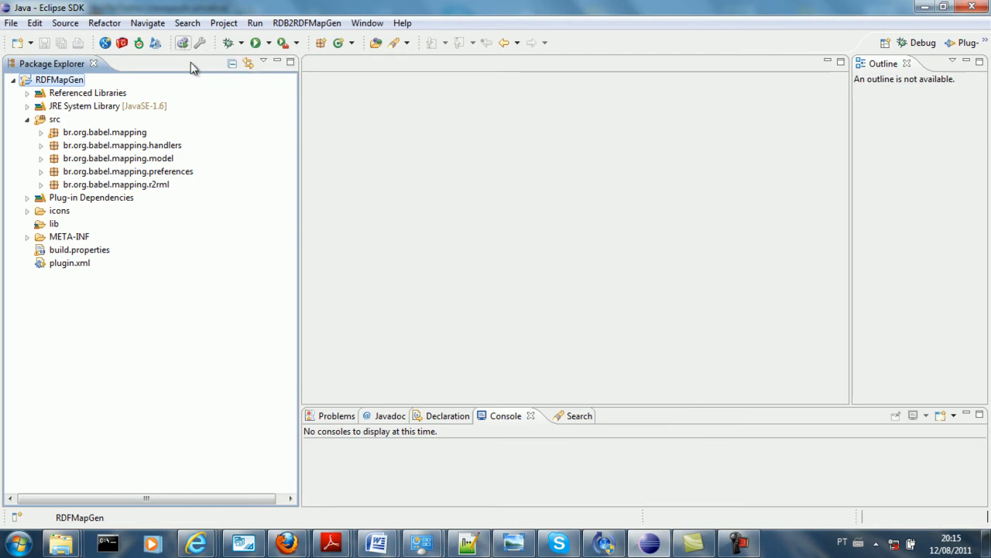
pyautogui.moveTo(185, 42)
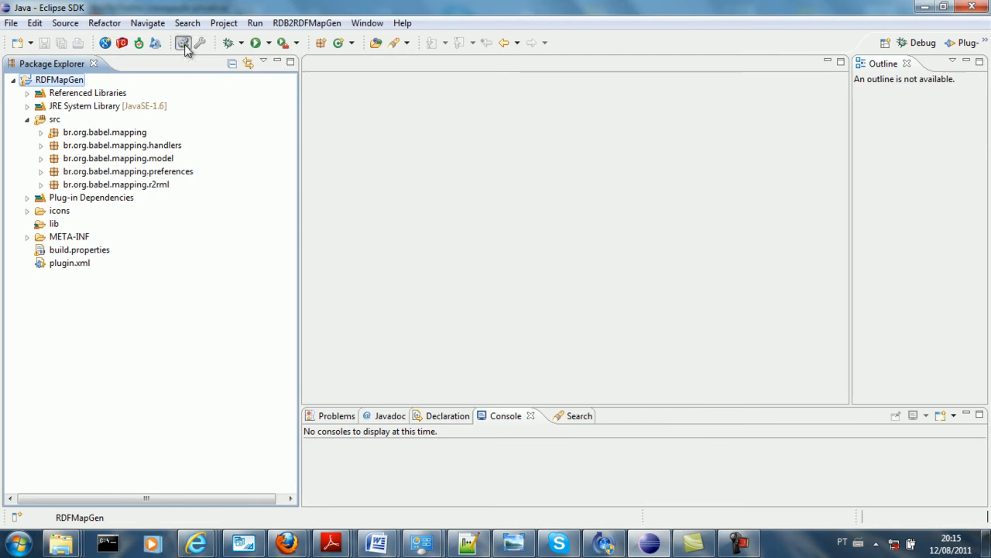
# Generate the R2RML mapping, close the generated file, then open and scroll through MapGen.java
pyautogui.click(184, 43)
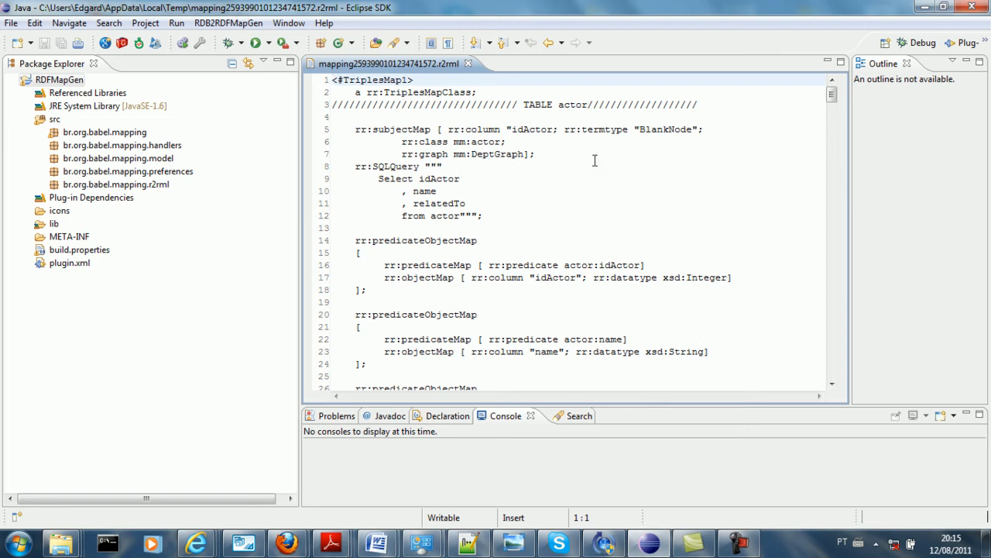
pyautogui.click(10, 23)
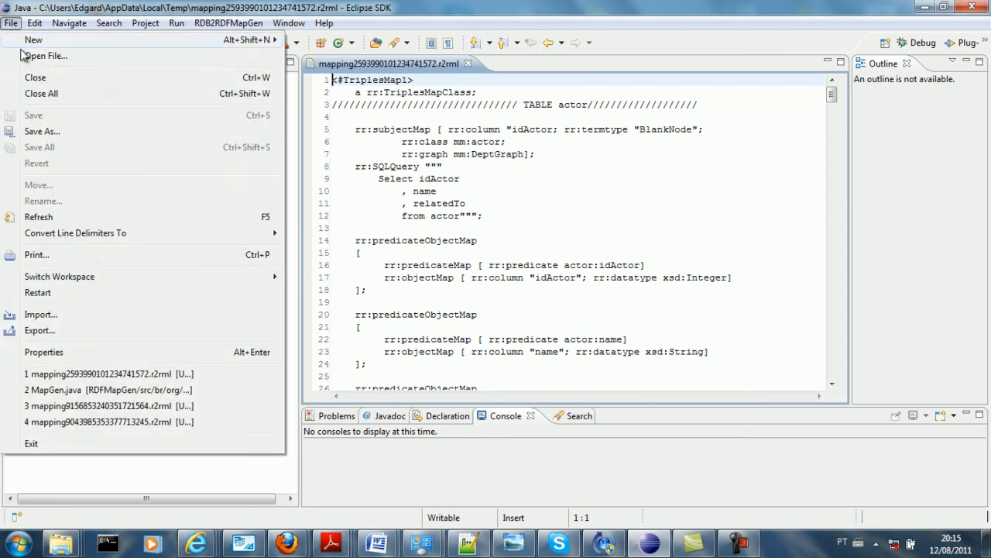
pyautogui.click(42, 131)
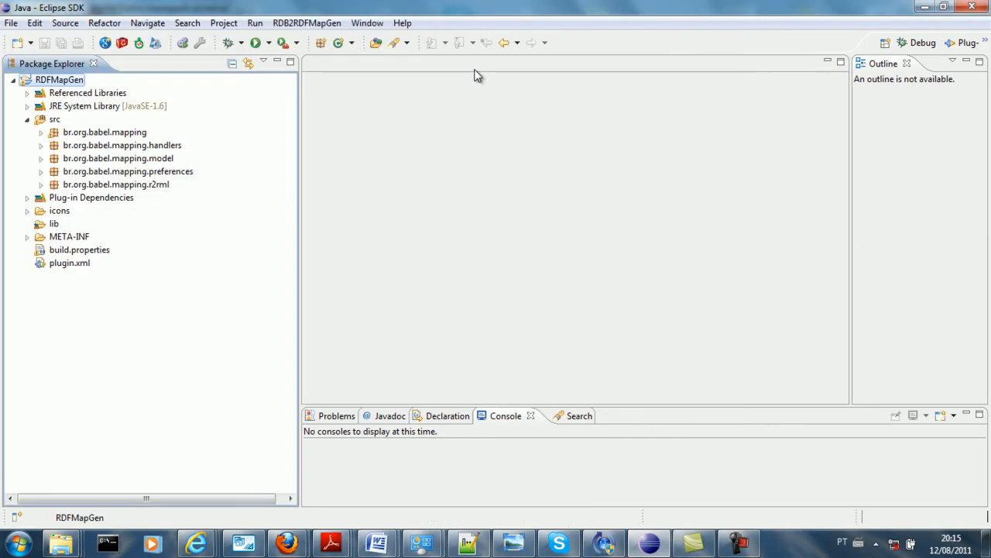
pyautogui.moveTo(433, 172)
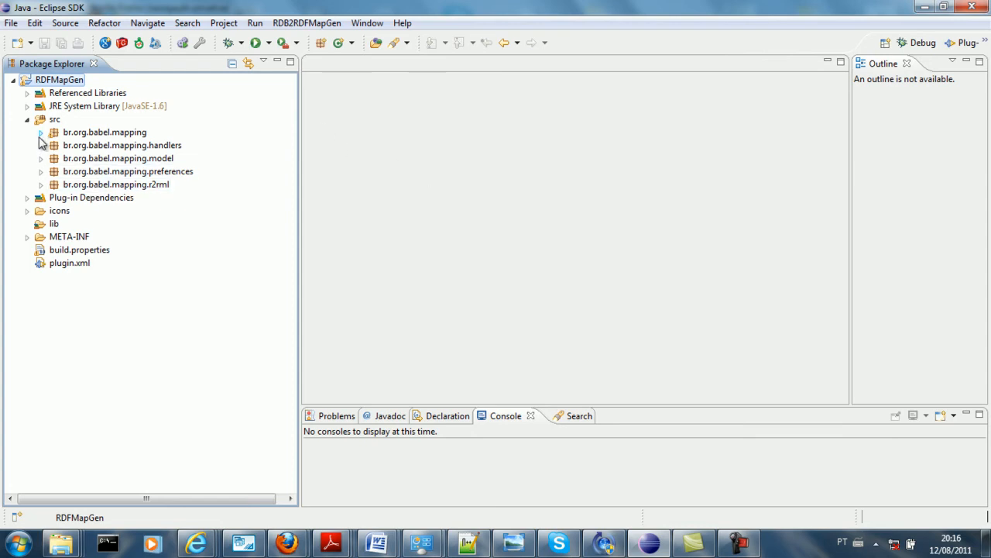
pyautogui.doubleClick(104, 131)
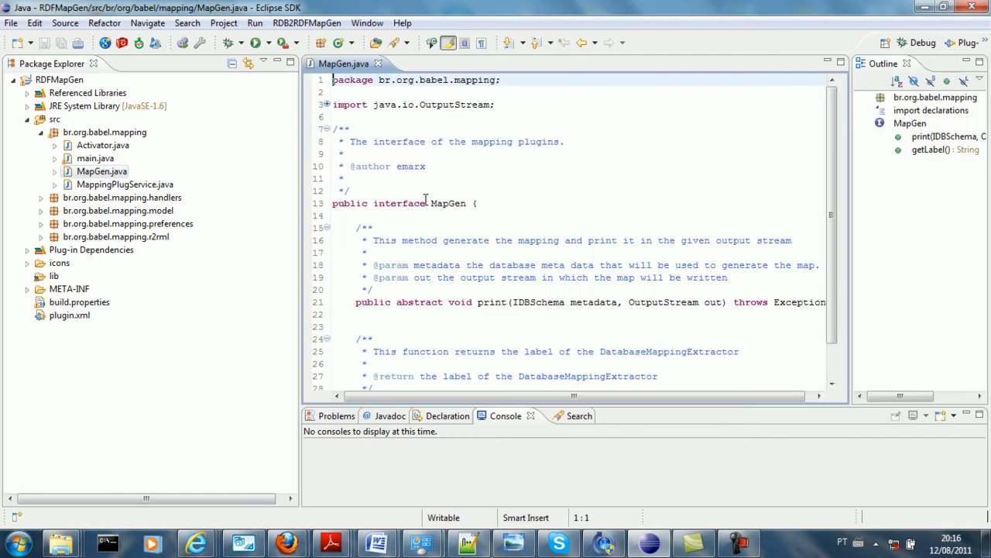
pyautogui.scroll(-3)
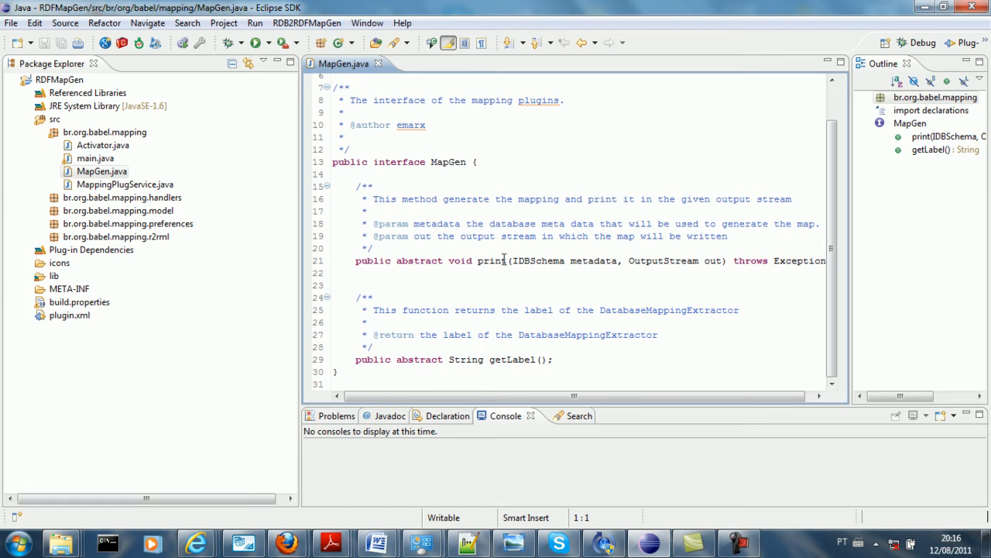
pyautogui.moveTo(570, 254)
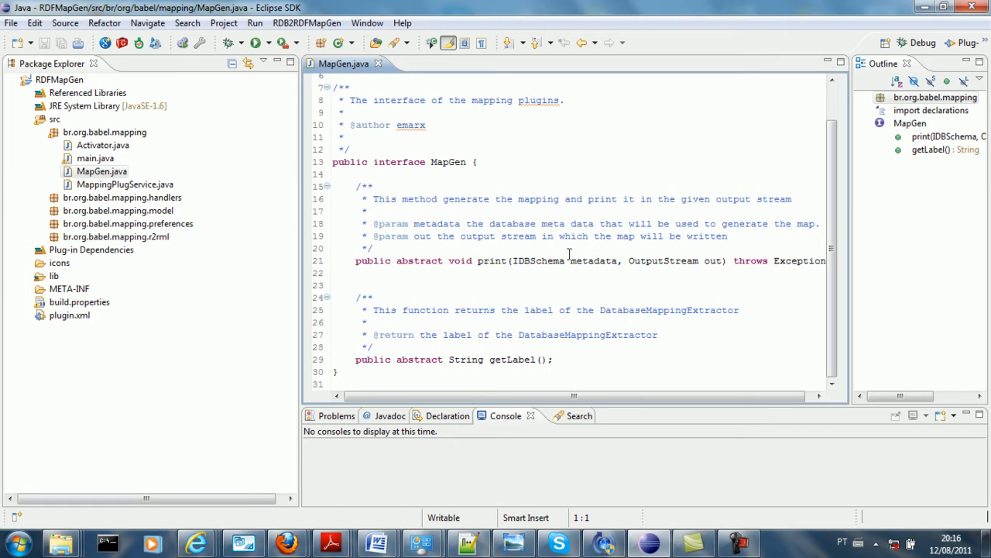
pyautogui.moveTo(590, 264)
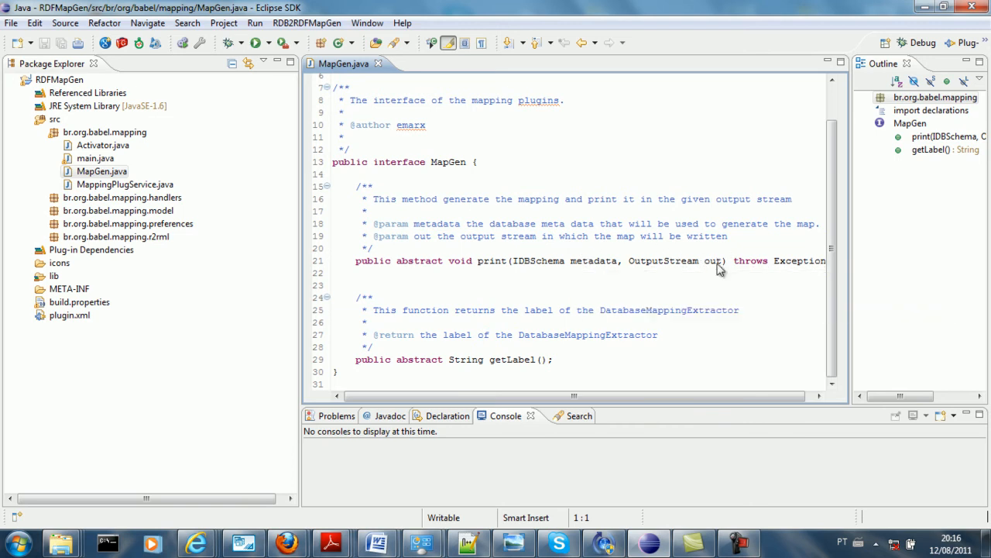
pyautogui.moveTo(666, 260)
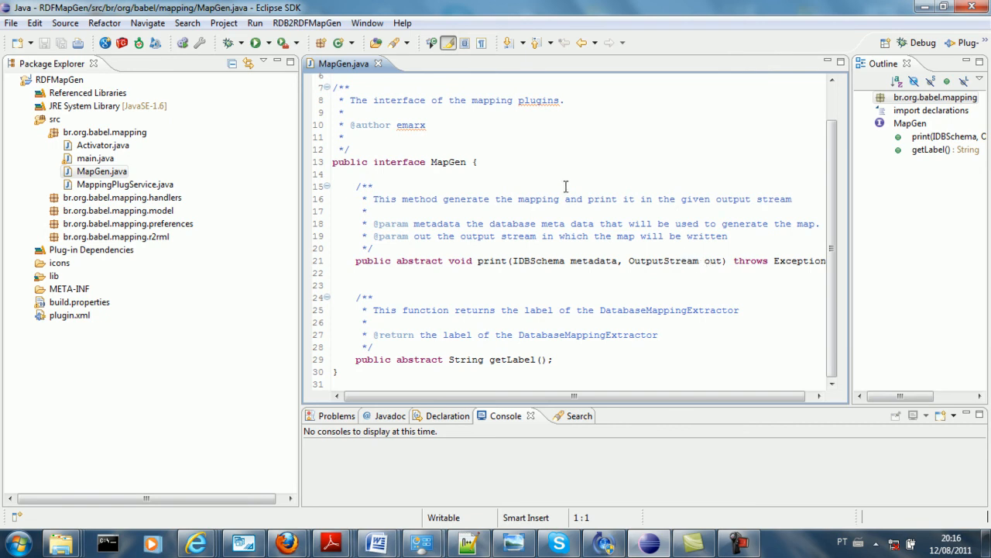
pyautogui.moveTo(588, 210)
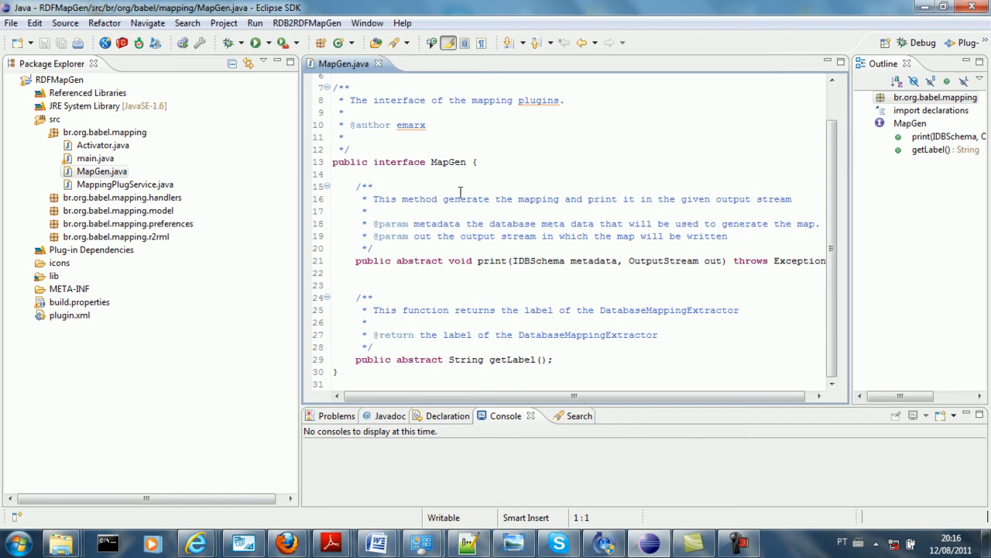
pyautogui.moveTo(532, 225)
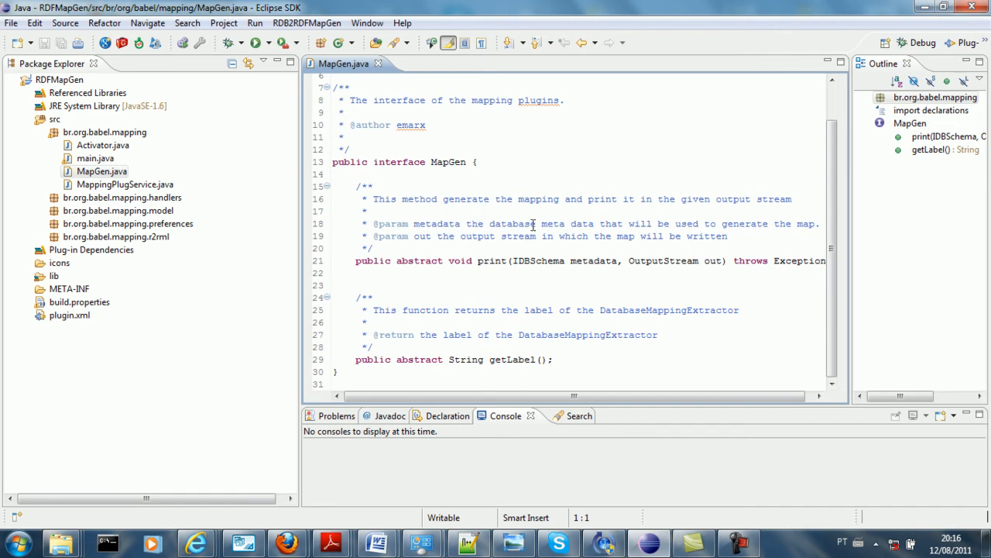
pyautogui.moveTo(561, 215)
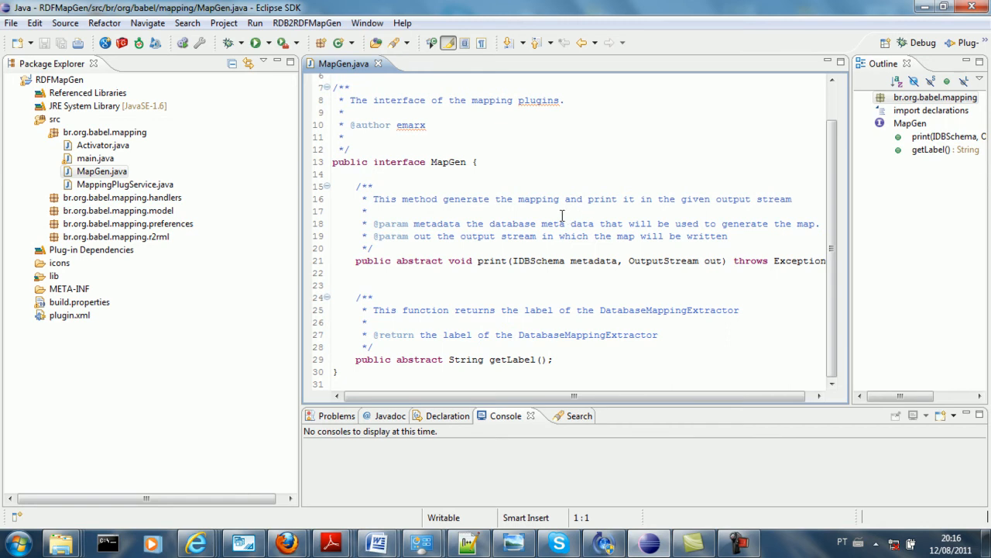
pyautogui.moveTo(533, 244)
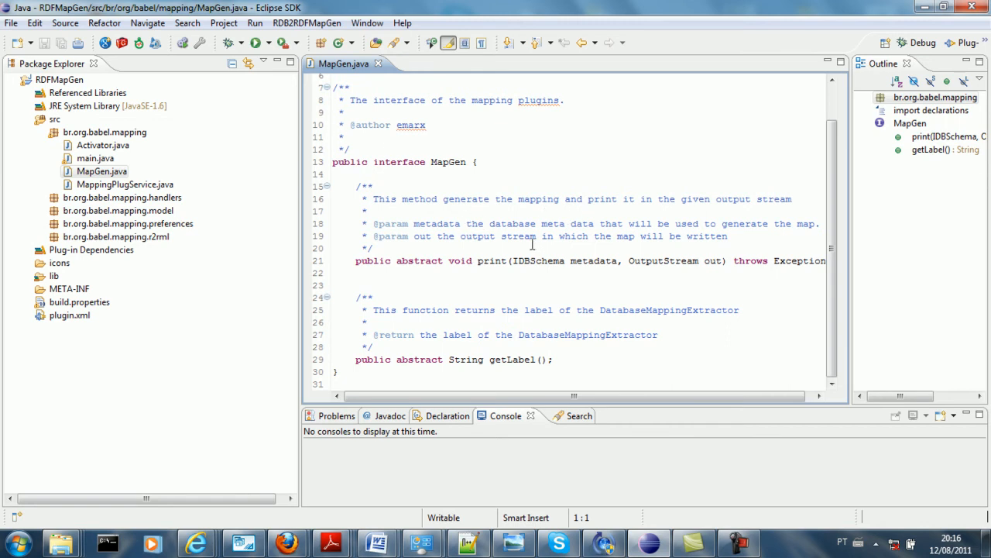
pyautogui.moveTo(408, 191)
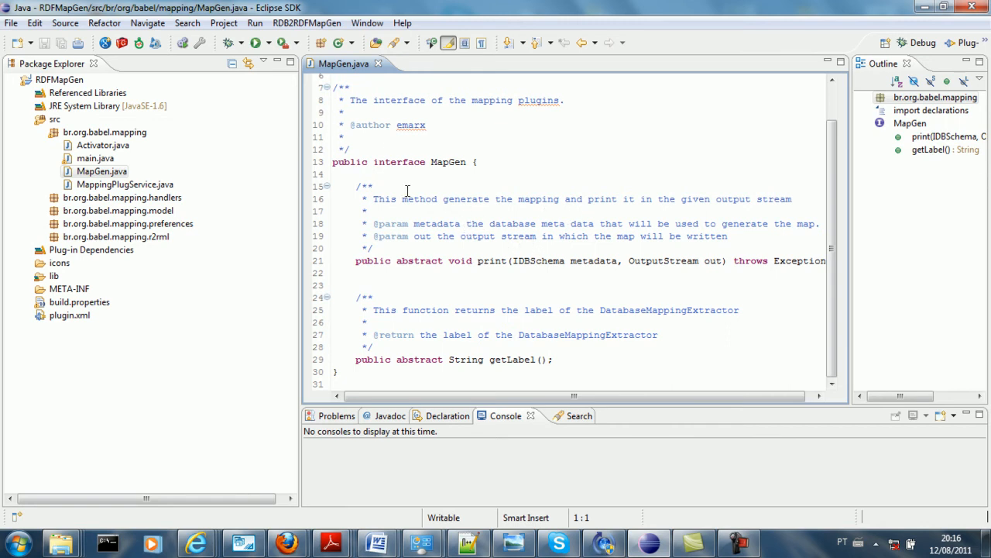
pyautogui.moveTo(200, 42)
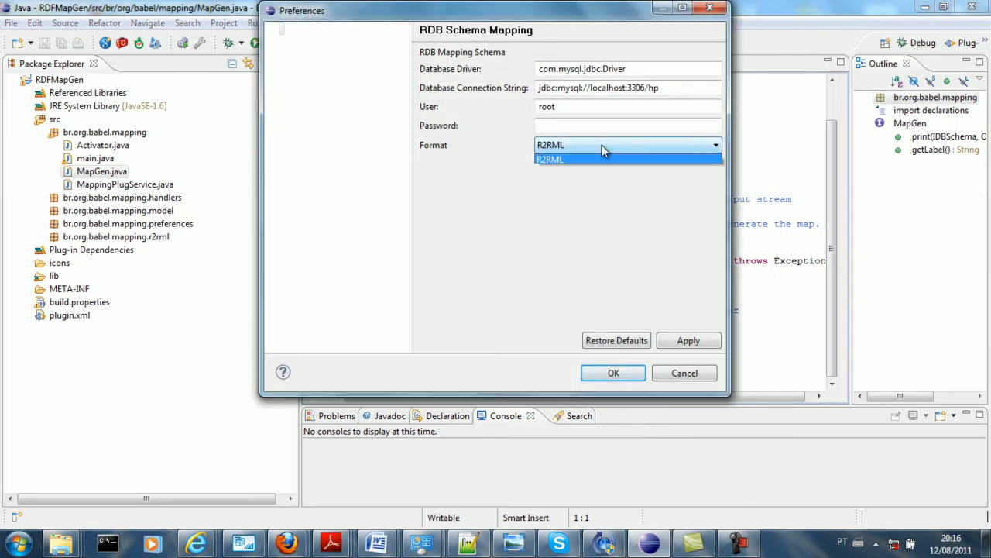
# Choose R2RML as the mapping format and confirm the configuration
pyautogui.click(550, 159)
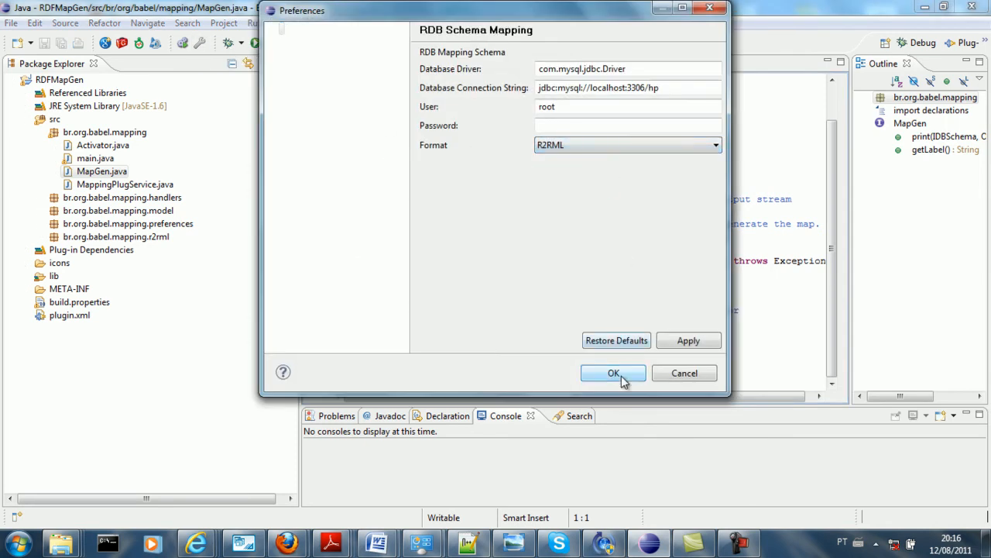
pyautogui.click(613, 372)
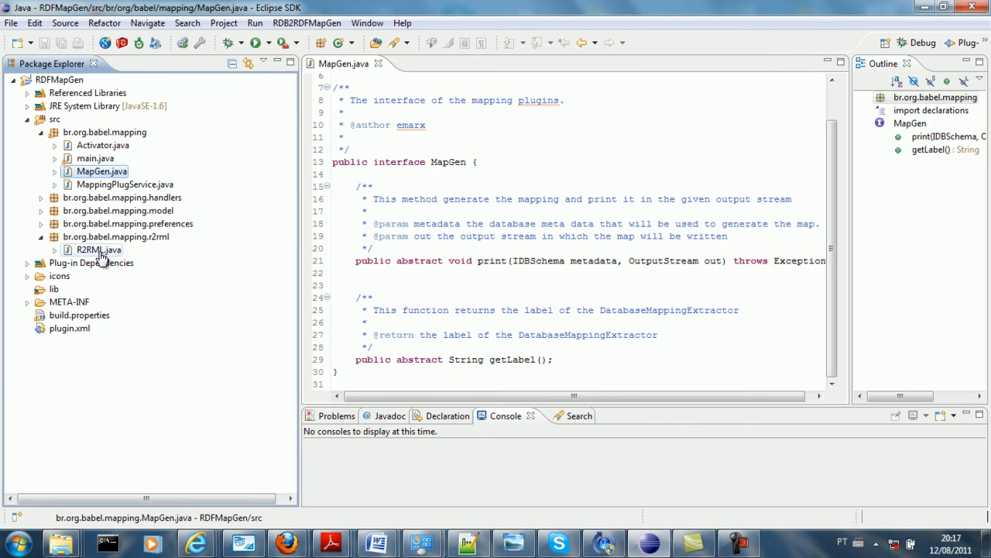
# Open R2RML.java, mark MapGen on line 13, and select the getLabel method returning R2RML
pyautogui.doubleClick(98, 249)
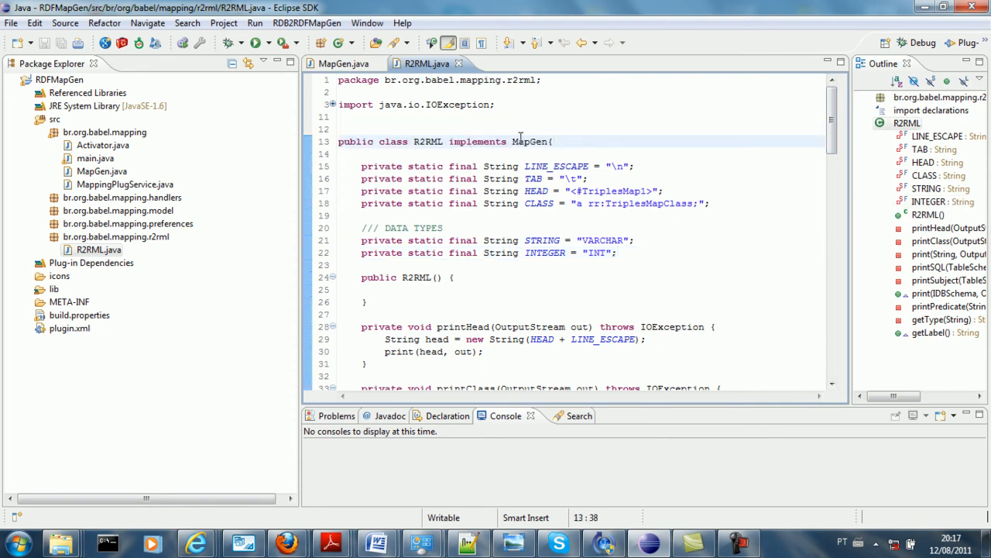
pyautogui.doubleClick(530, 141)
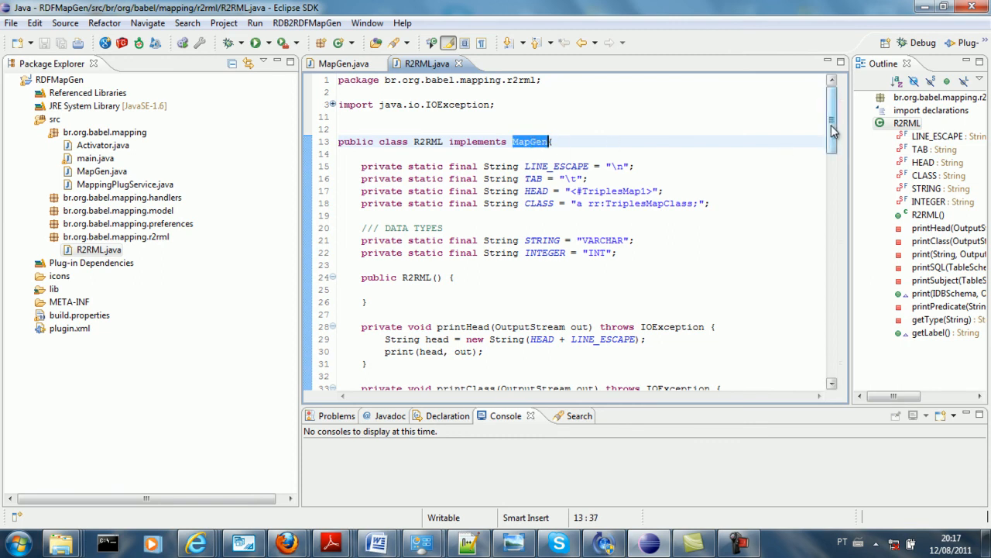
pyautogui.scroll(-3)
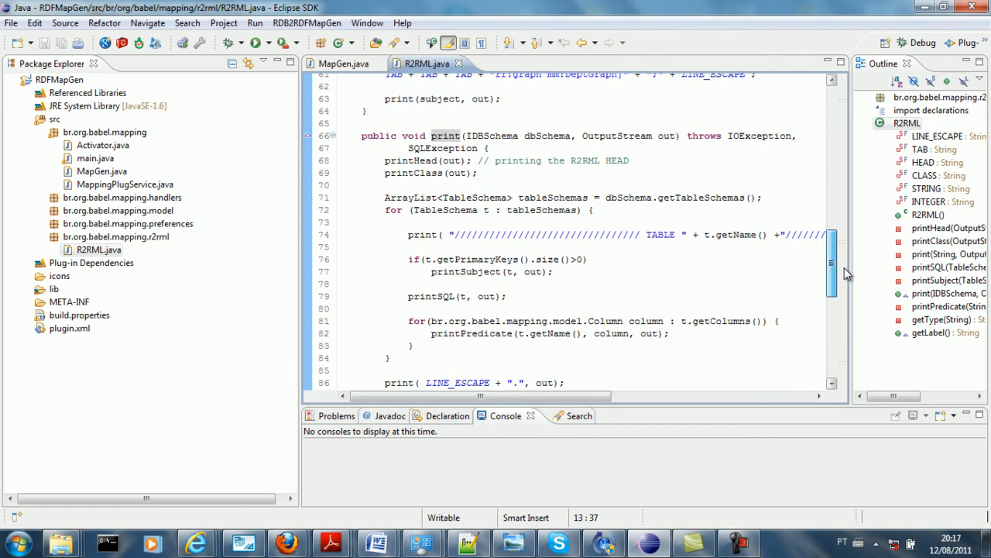
pyautogui.moveTo(361, 136); pyautogui.dragTo(646, 235)
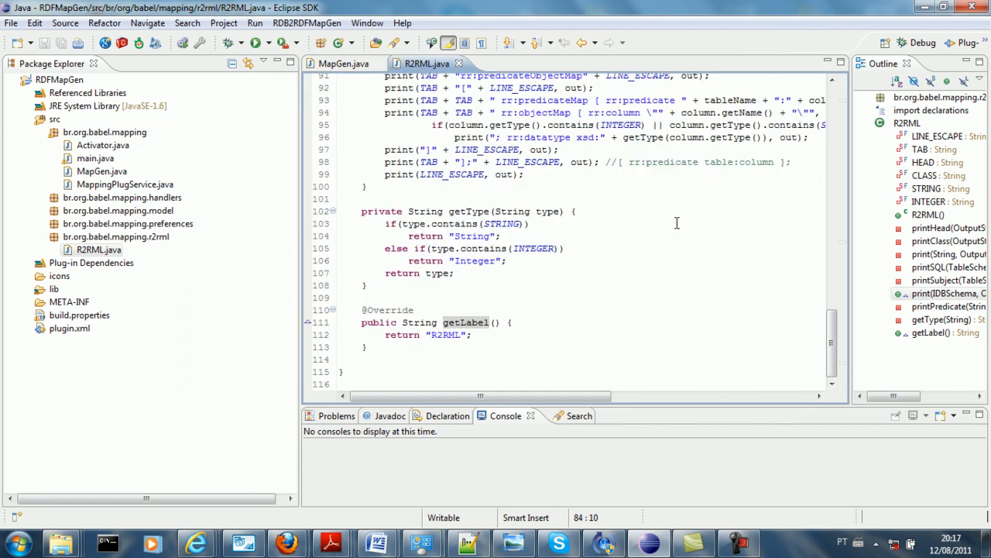
pyautogui.moveTo(362, 310); pyautogui.dragTo(422, 335)
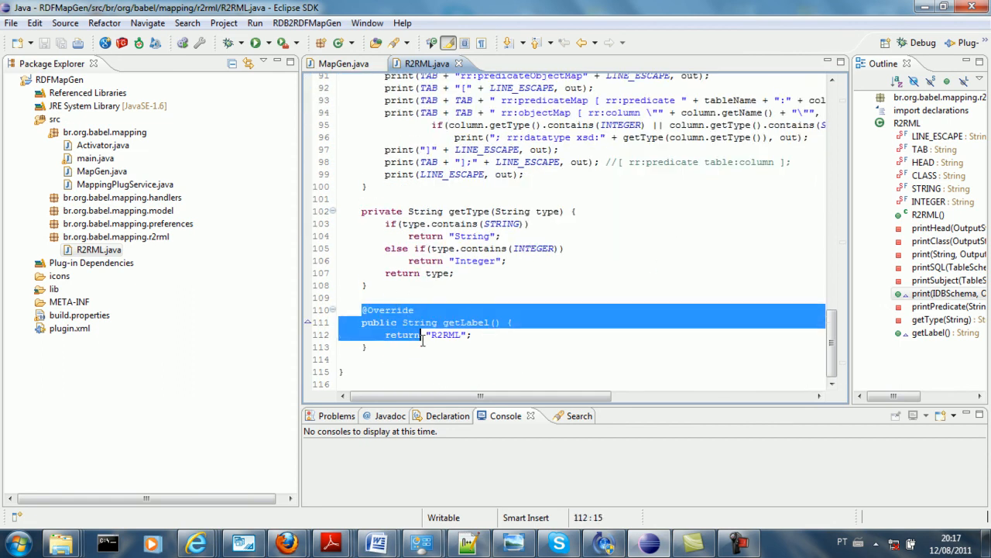